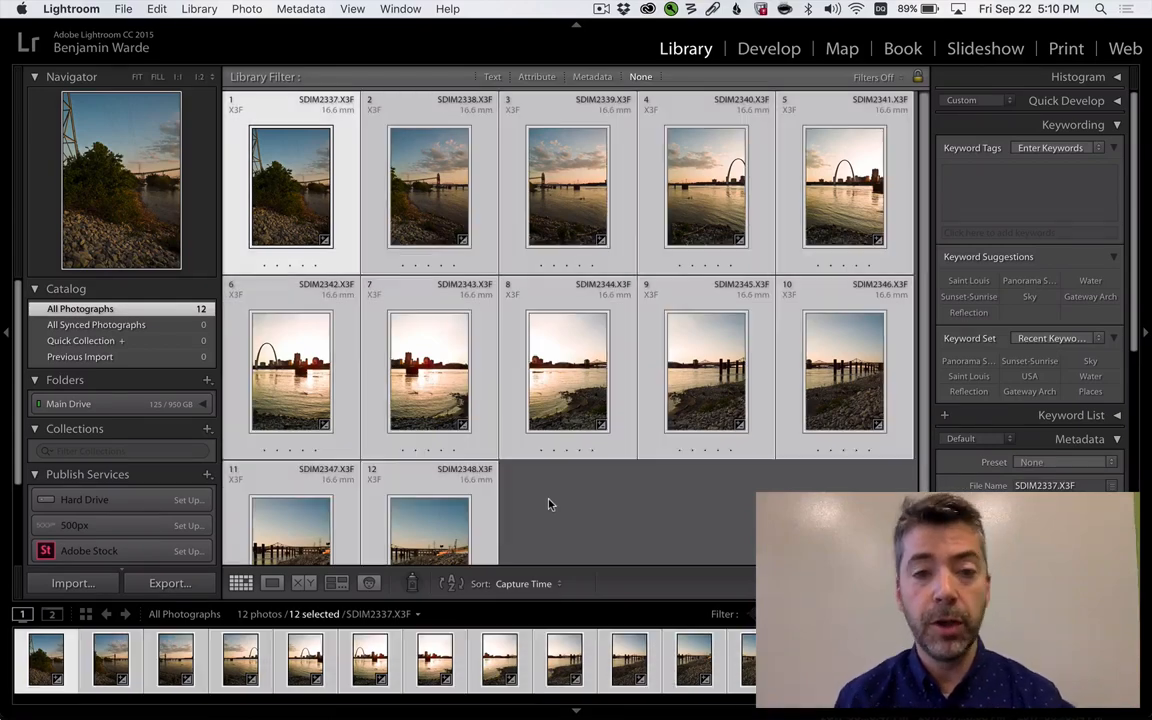
# Start a panorama merge of the 12 selected riverfront photos via Photo Merge
pyautogui.click(247, 9)
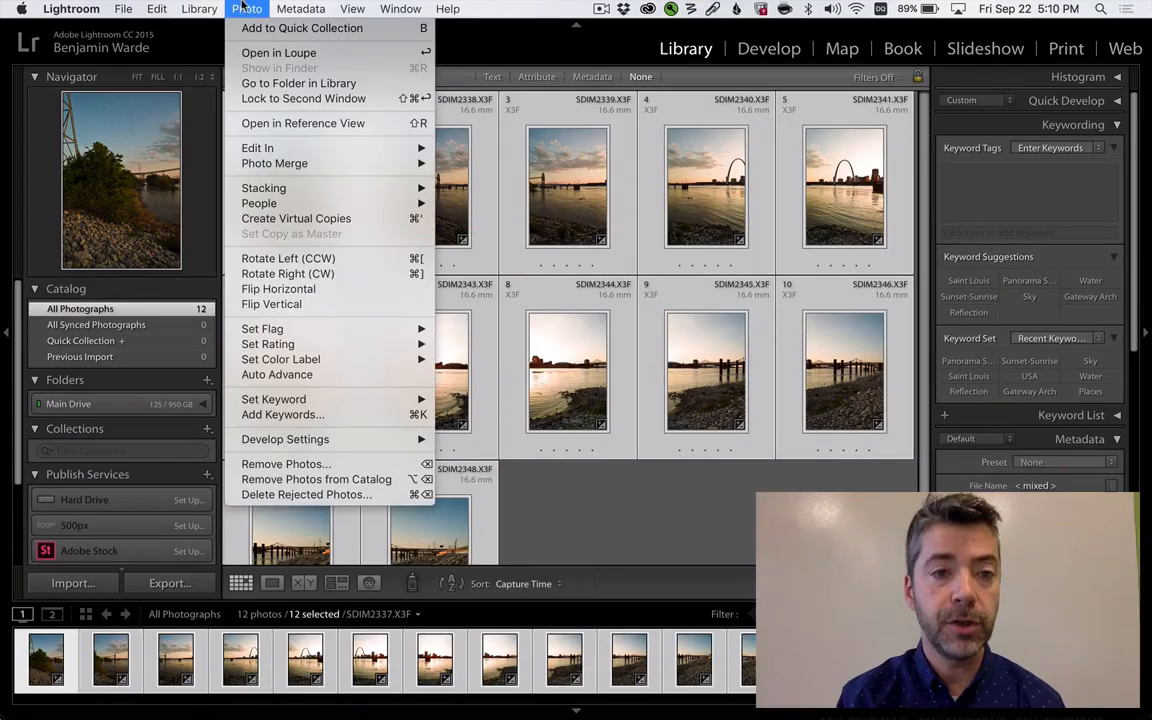
pyautogui.moveTo(274, 163)
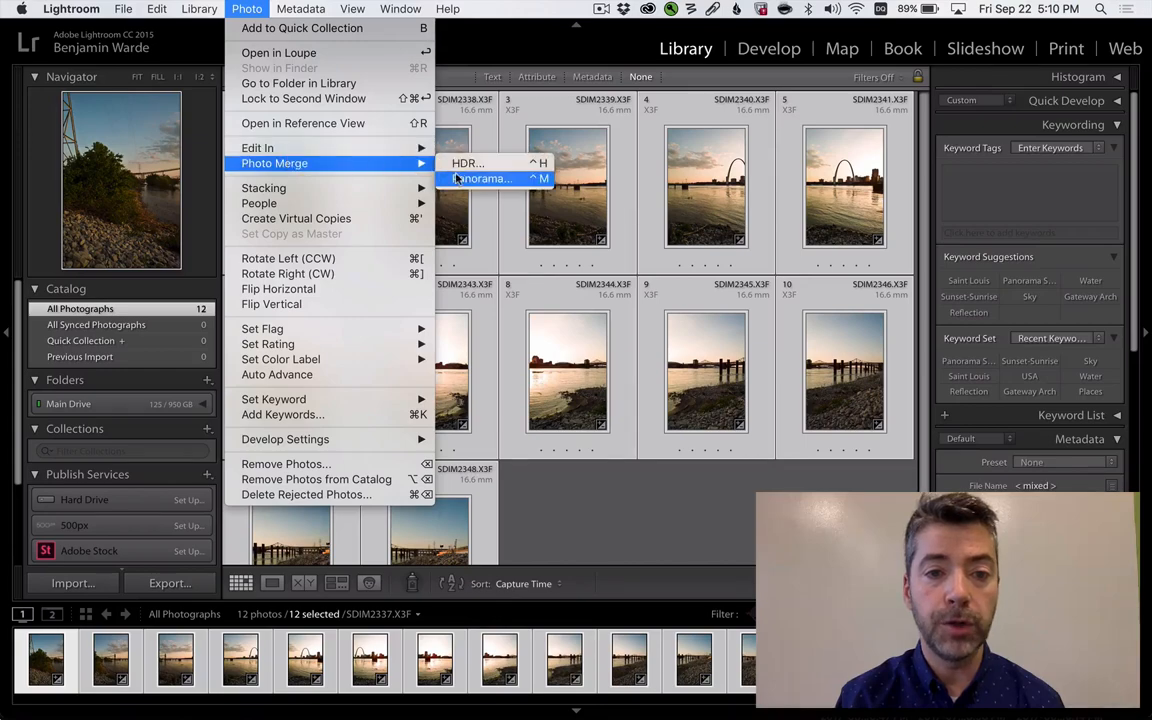
pyautogui.click(482, 178)
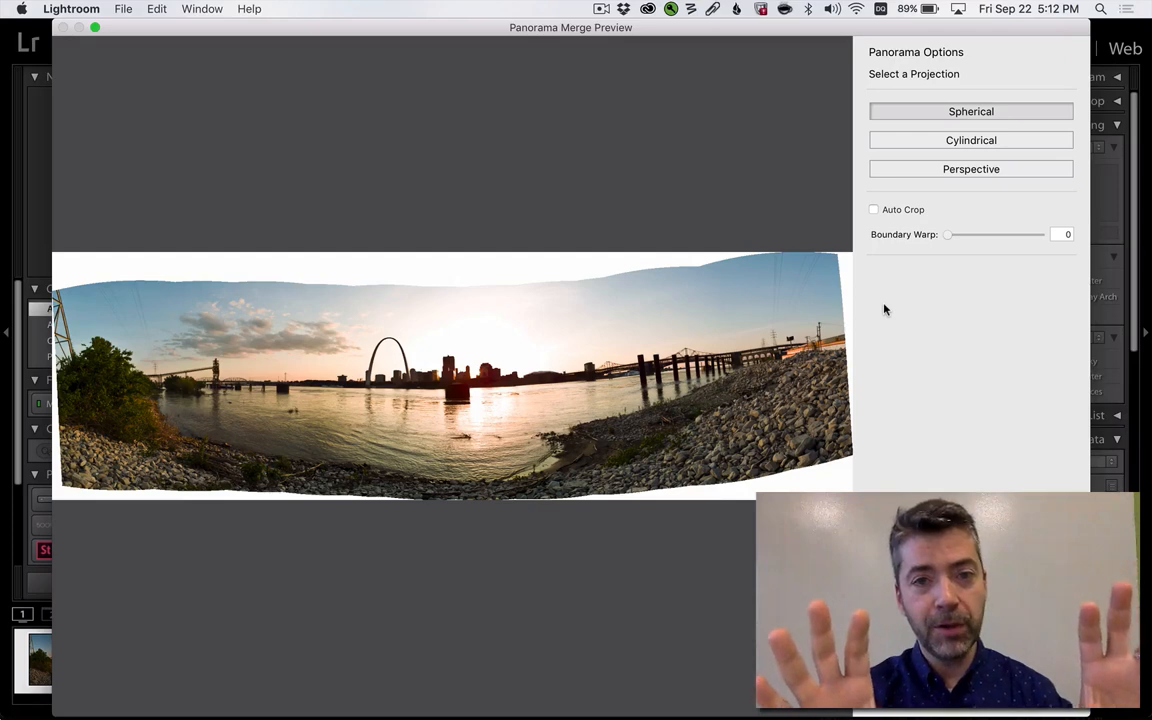
pyautogui.click(873, 209)
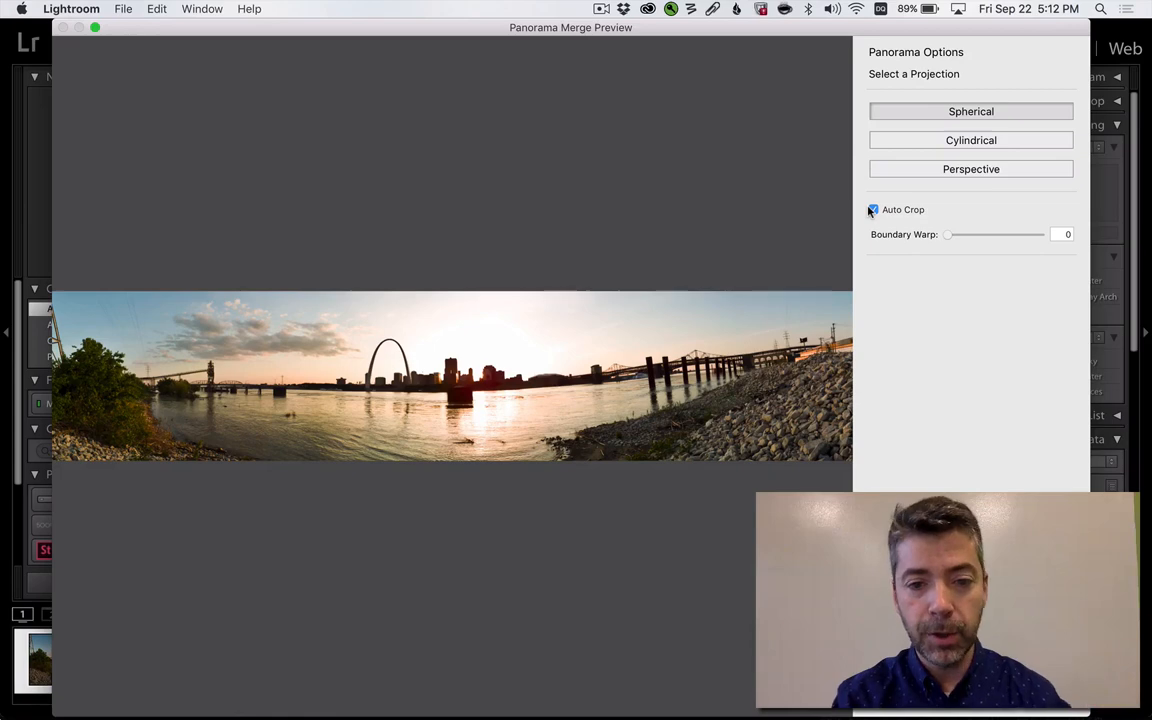
pyautogui.click(873, 209)
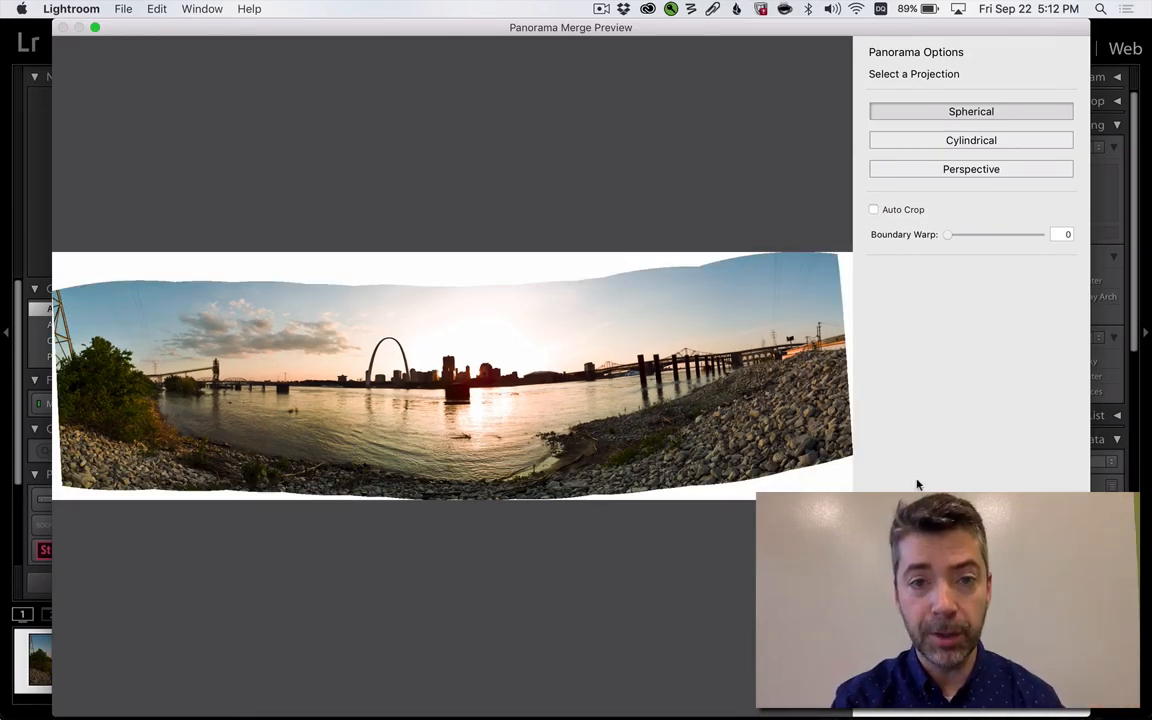
pyautogui.moveTo(954, 295)
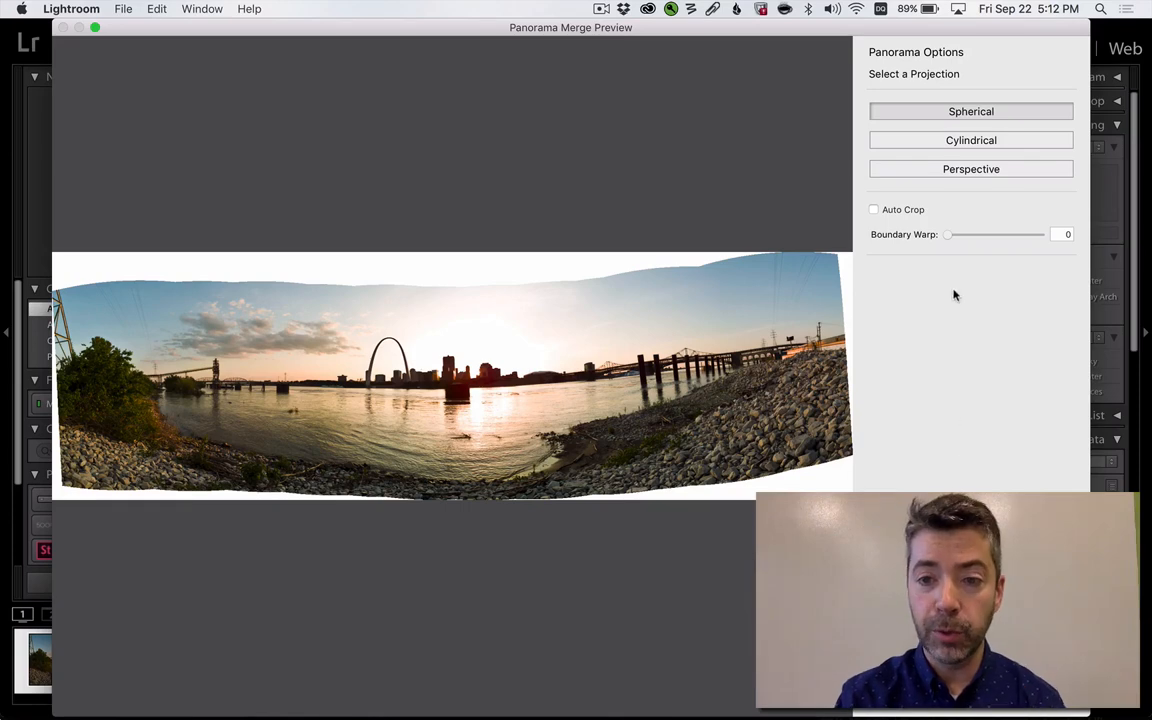
# Raise Boundary Warp to 100 so the panorama fills the rectangle without white edges
pyautogui.moveTo(947, 234); pyautogui.dragTo(968, 234)
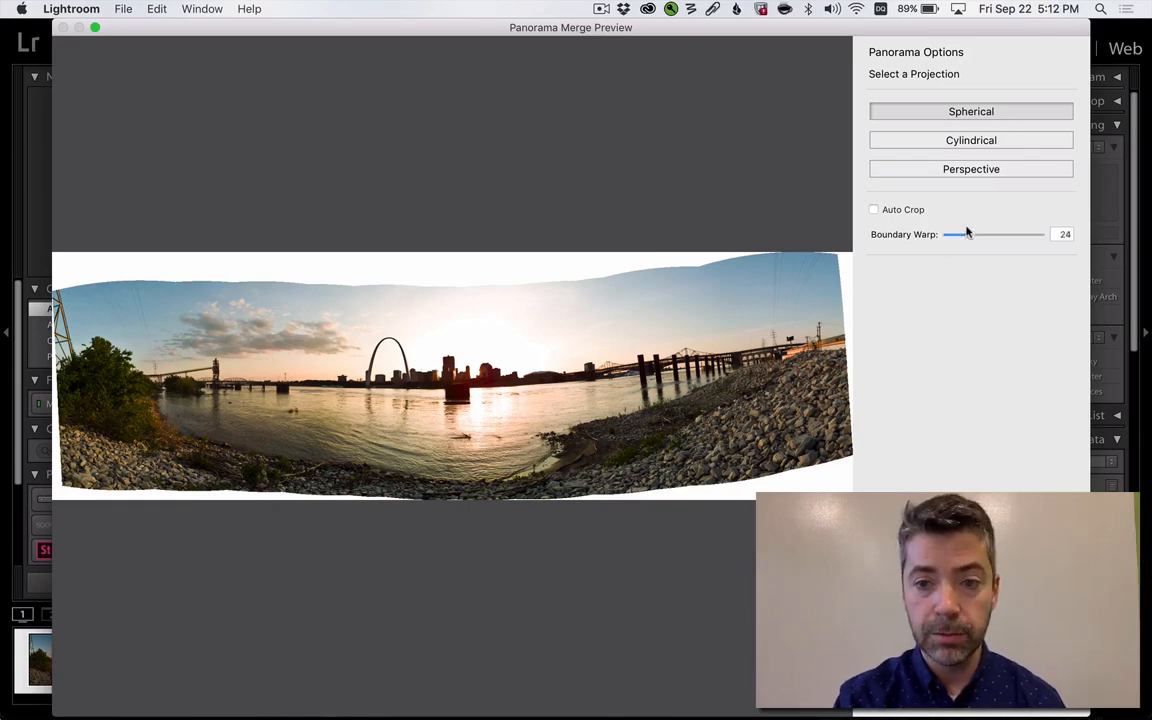
pyautogui.moveTo(970, 234); pyautogui.dragTo(1040, 234)
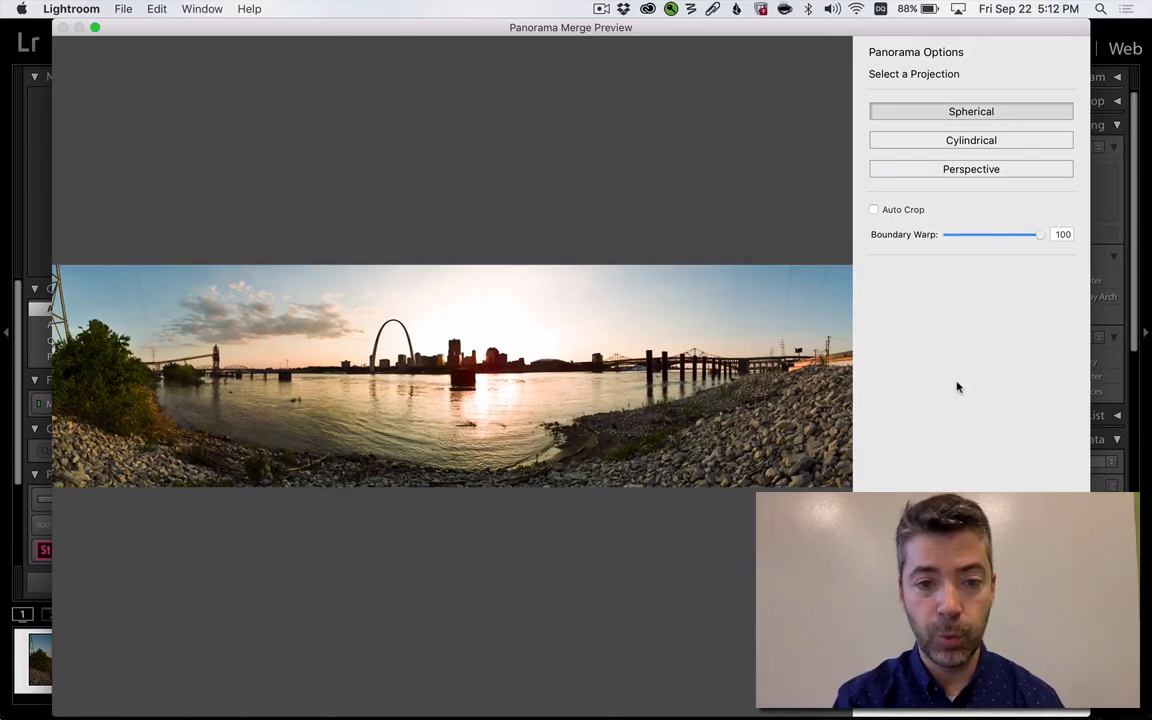